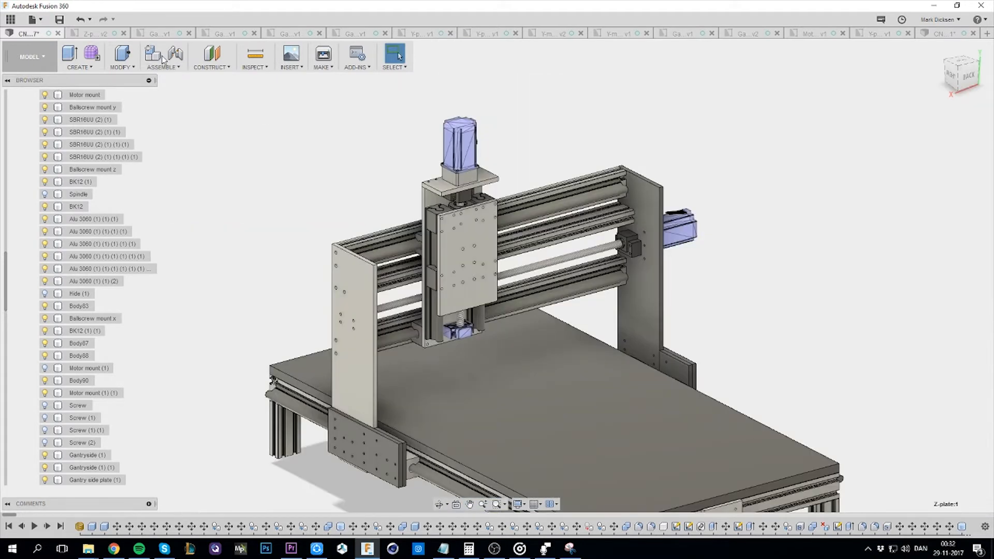
Switch to the Z-plate v2 drawing with its hole pattern and countersink notes.
left_click(94, 33)
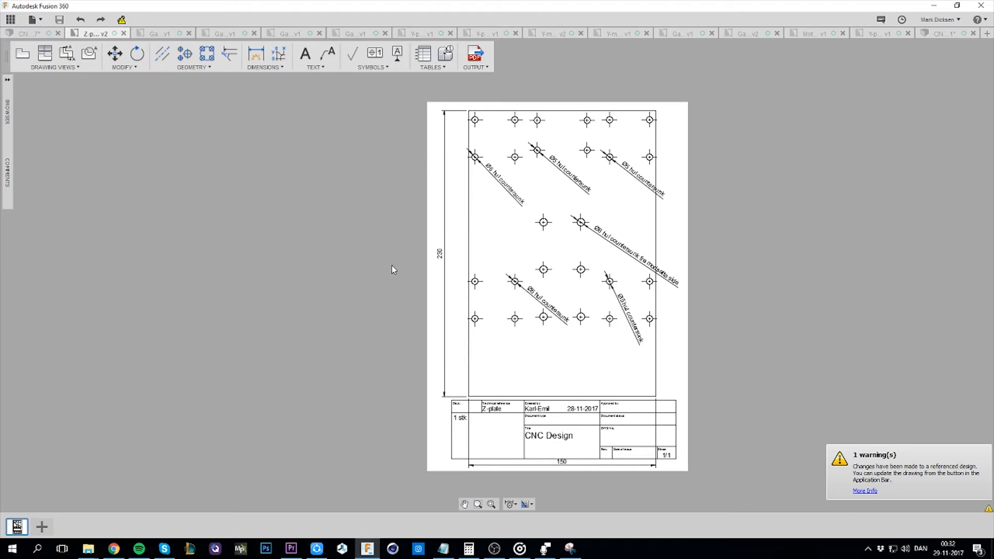
Review the Gantryside bund, without-motor, with-motor and next gantry side drawings.
left_click(156, 33)
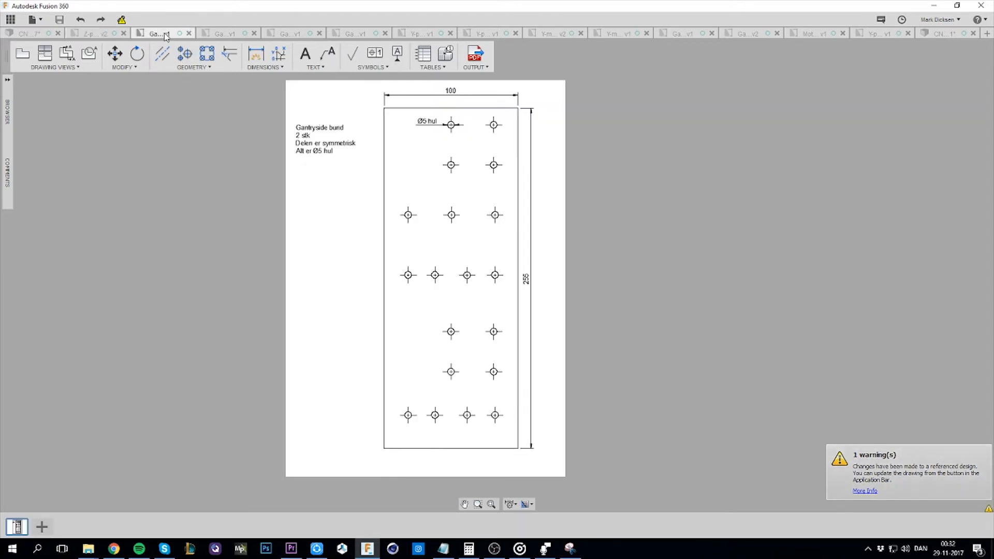
left_click(223, 33)
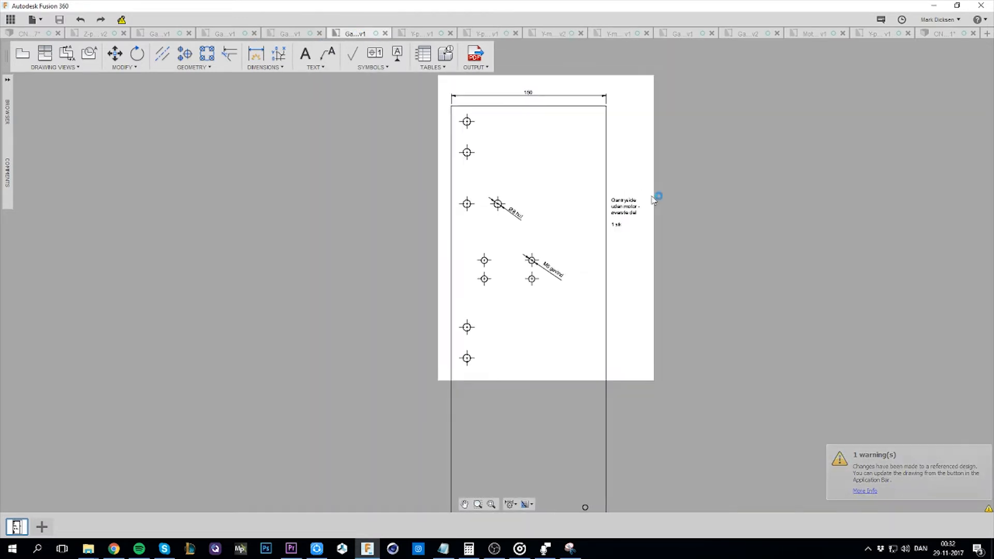
left_click(421, 33)
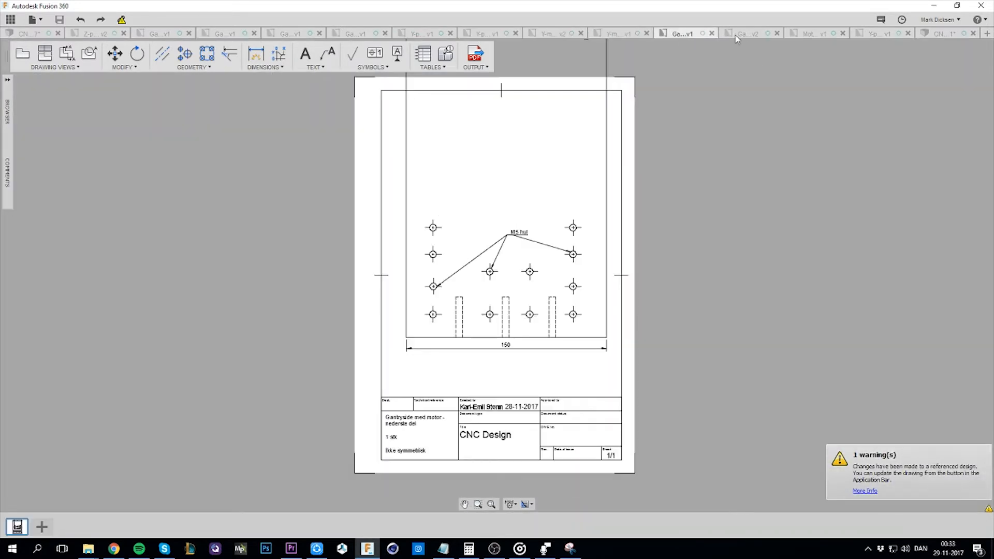
left_click(878, 34)
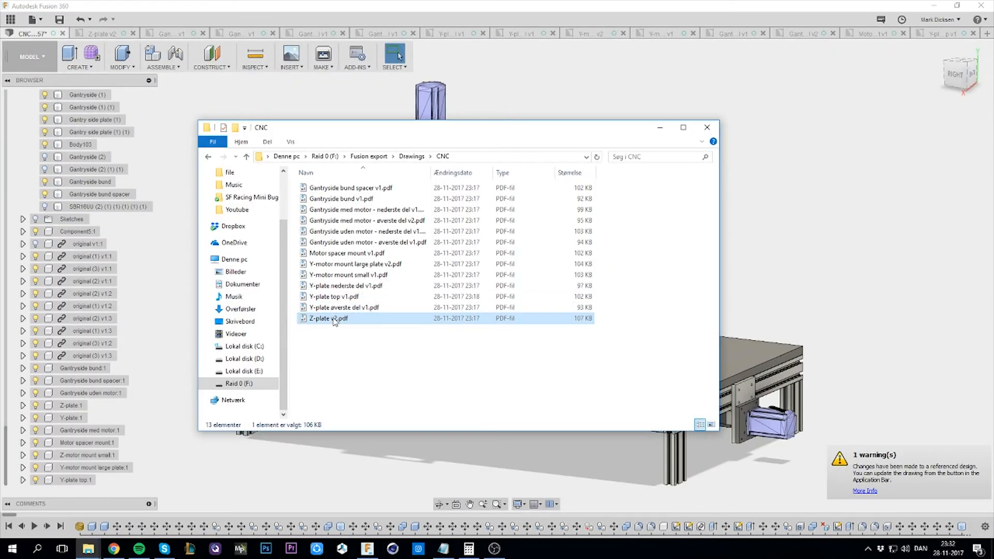
Open Z-plate v2.pdf in Edge and bring up its print dialog.
double_click(328, 319)
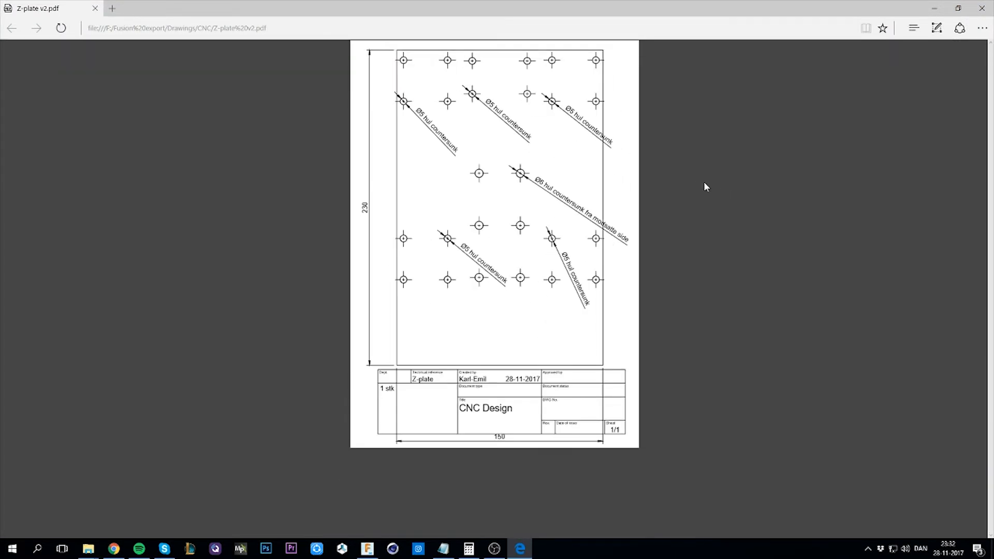
mouse_move(761, 98)
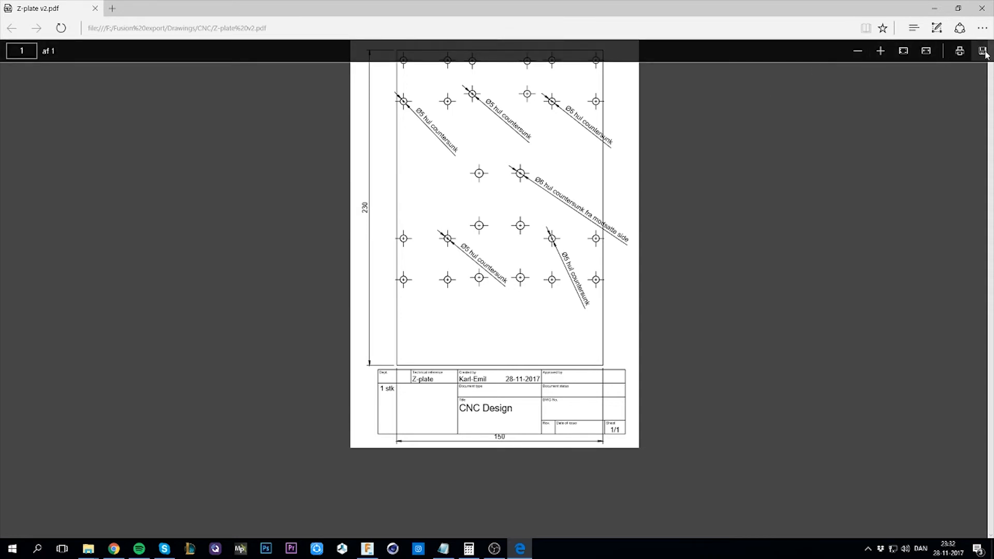
left_click(959, 50)
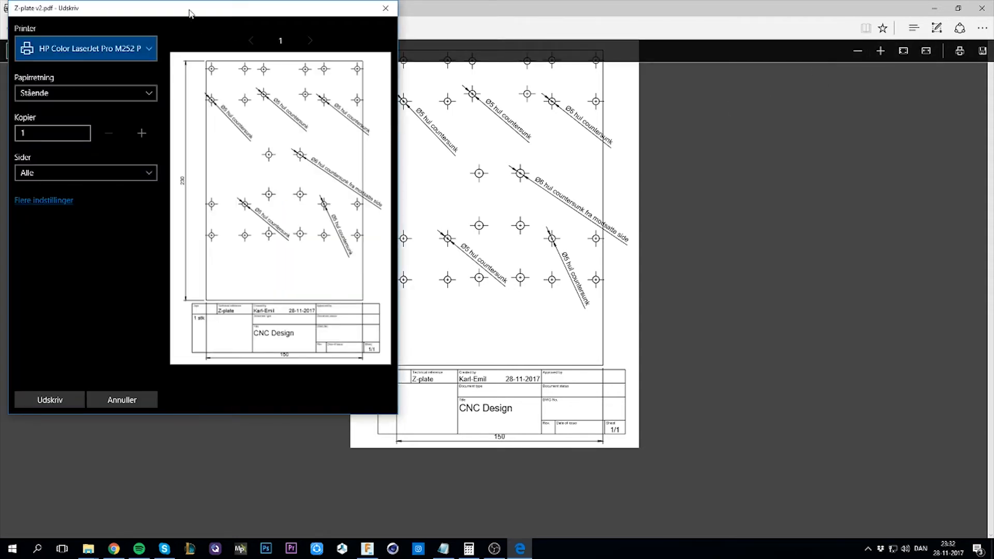